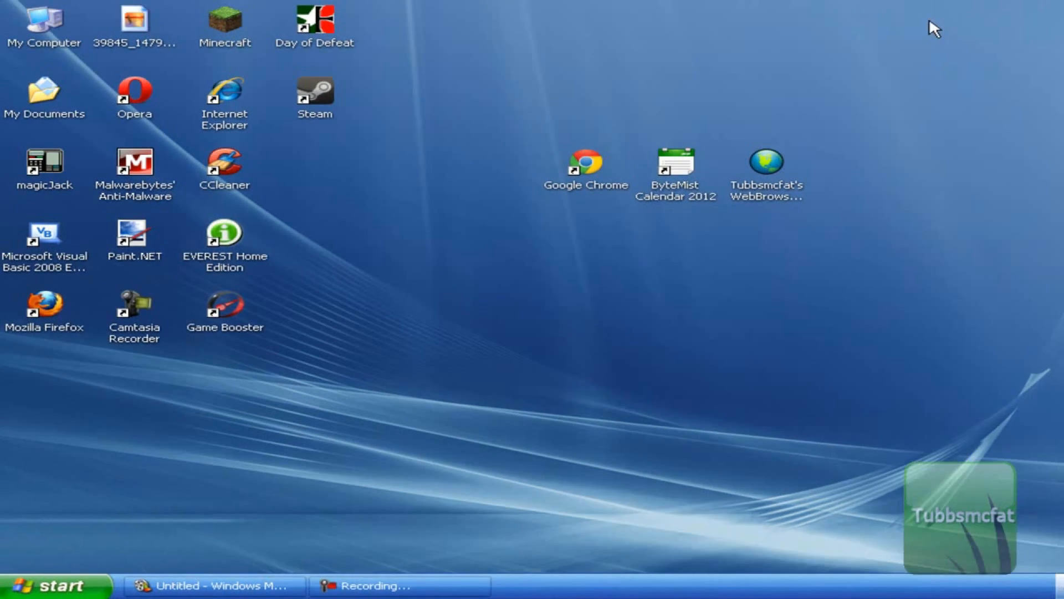
- Reach the Java item in the classic-view Windows Control Panel and start it
click(48, 584)
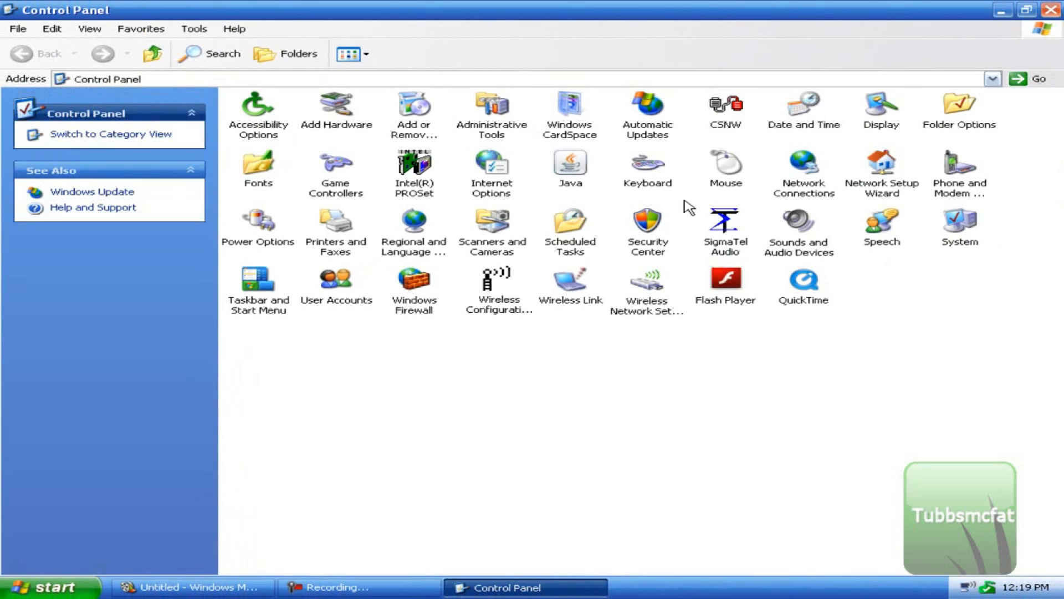
mouse_move(696, 356)
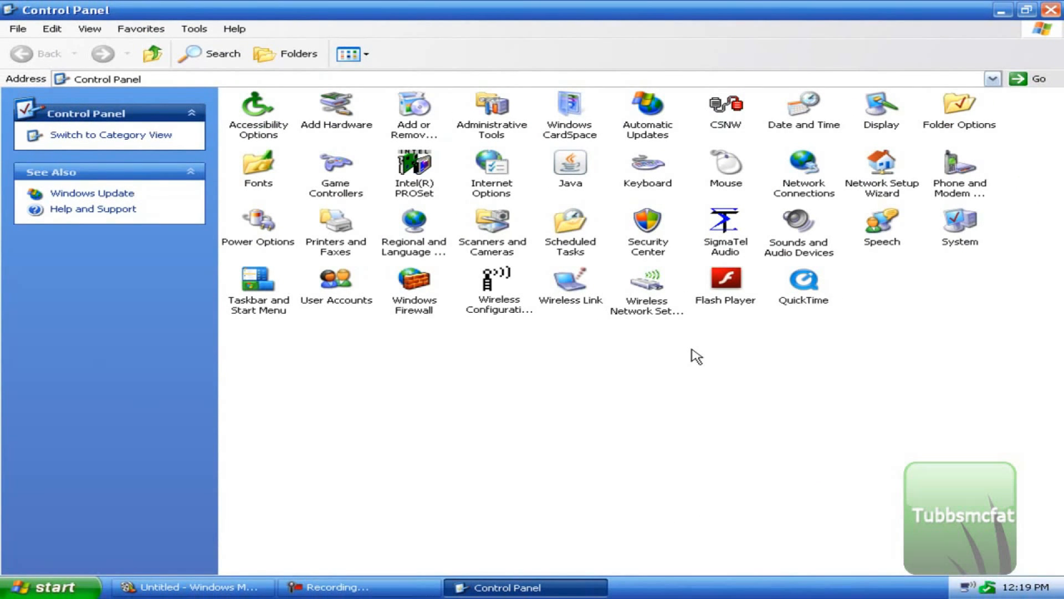
mouse_move(630, 399)
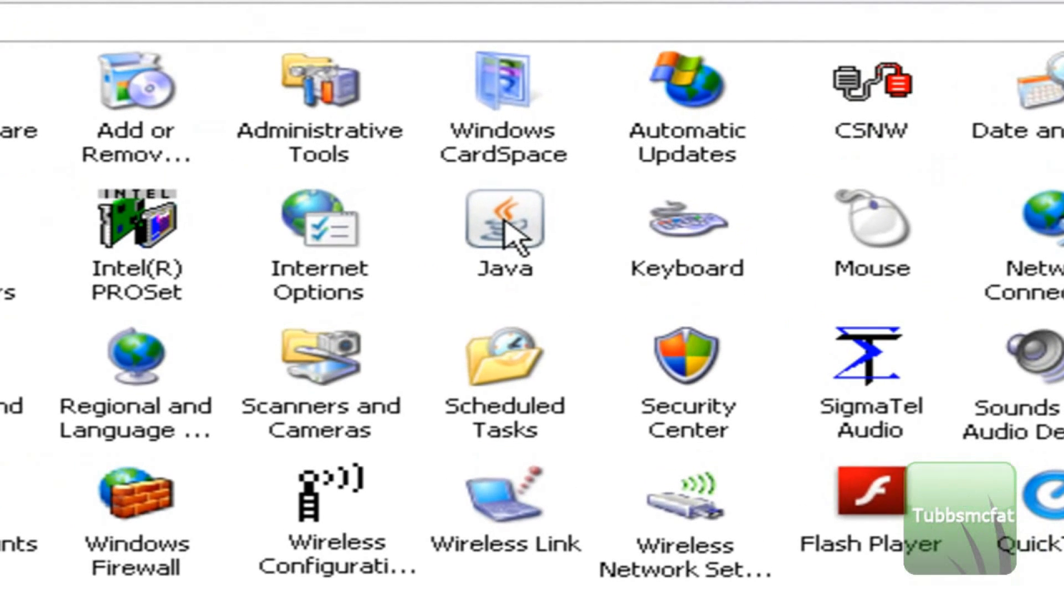
mouse_move(504, 233)
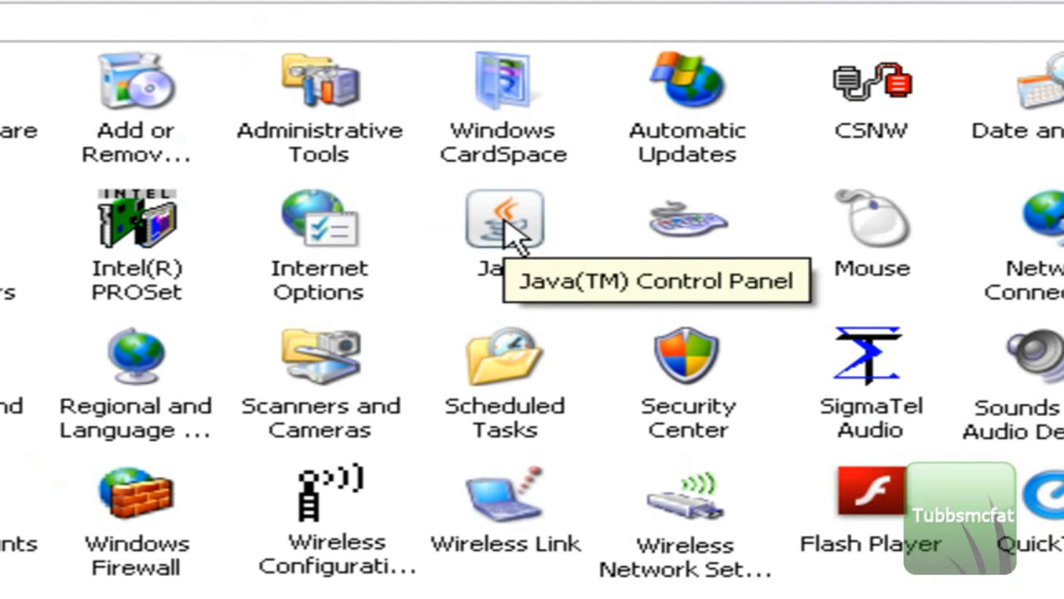
click(503, 222)
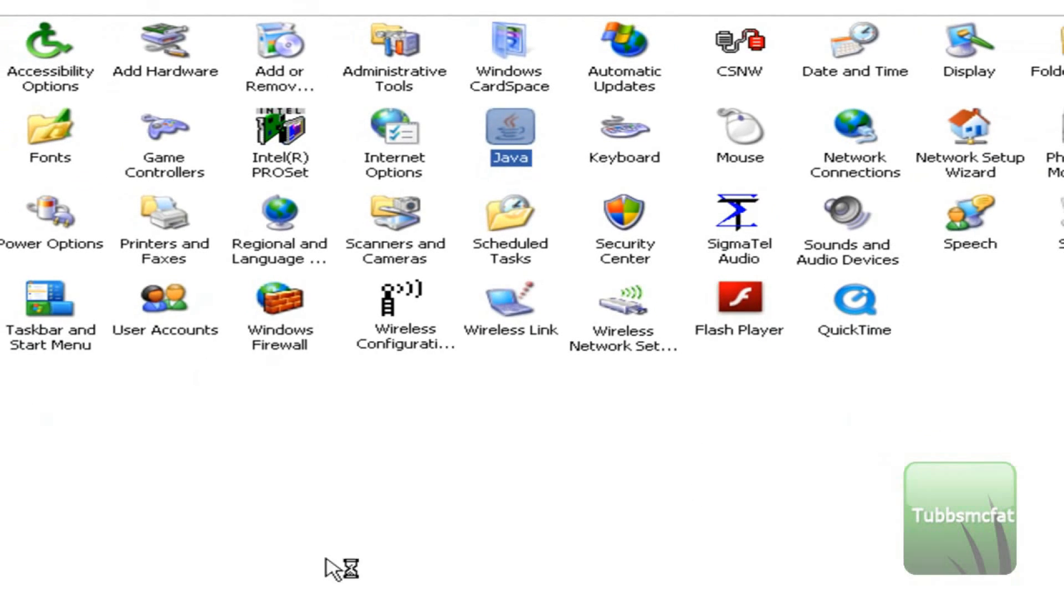
- Launch the Java Control Panel and show its Java tab with the runtime environment settings
double_click(509, 132)
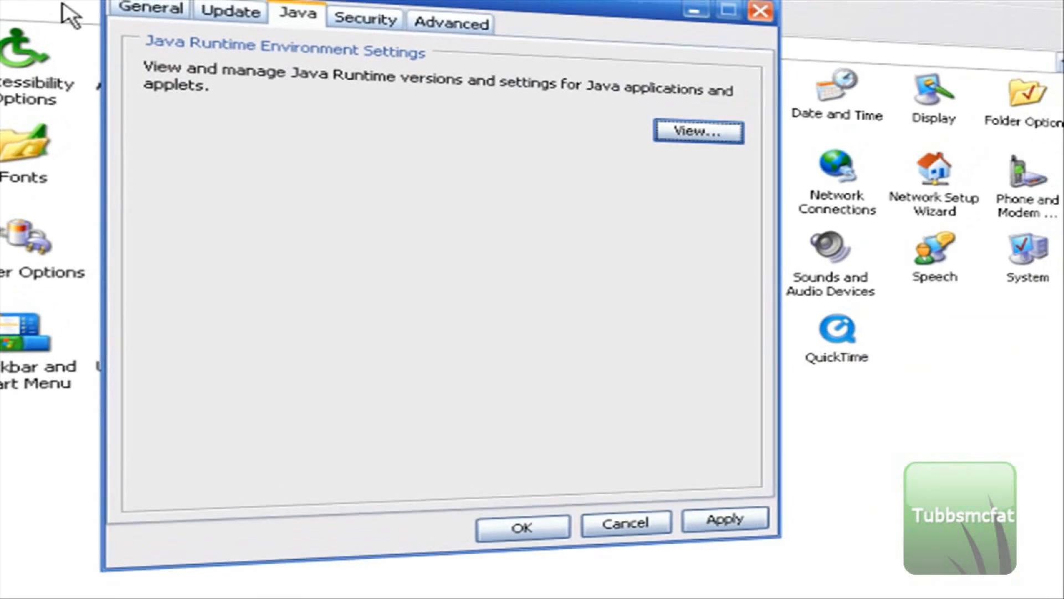
click(151, 13)
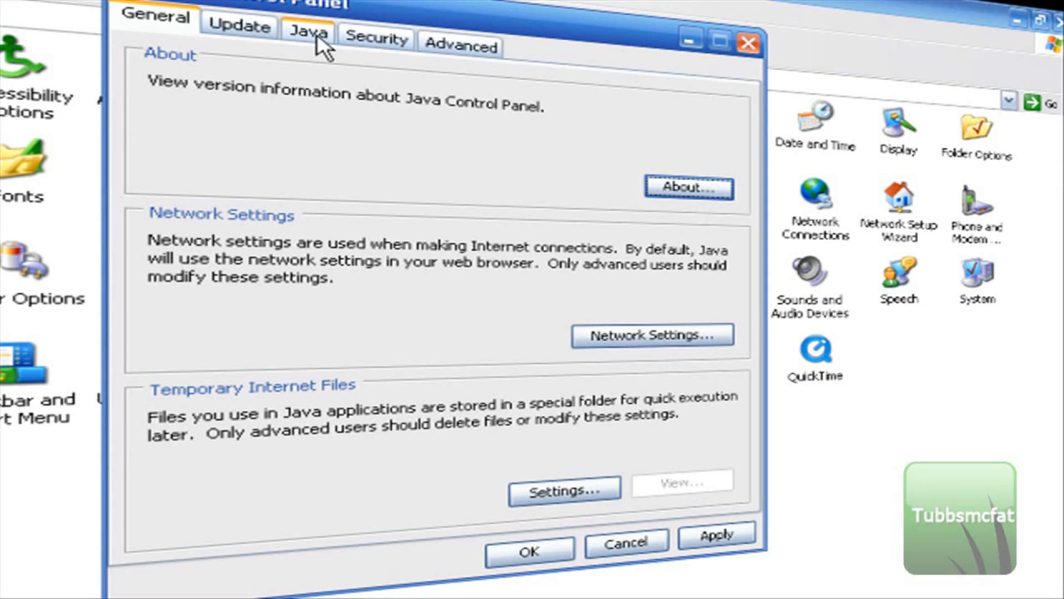
click(308, 27)
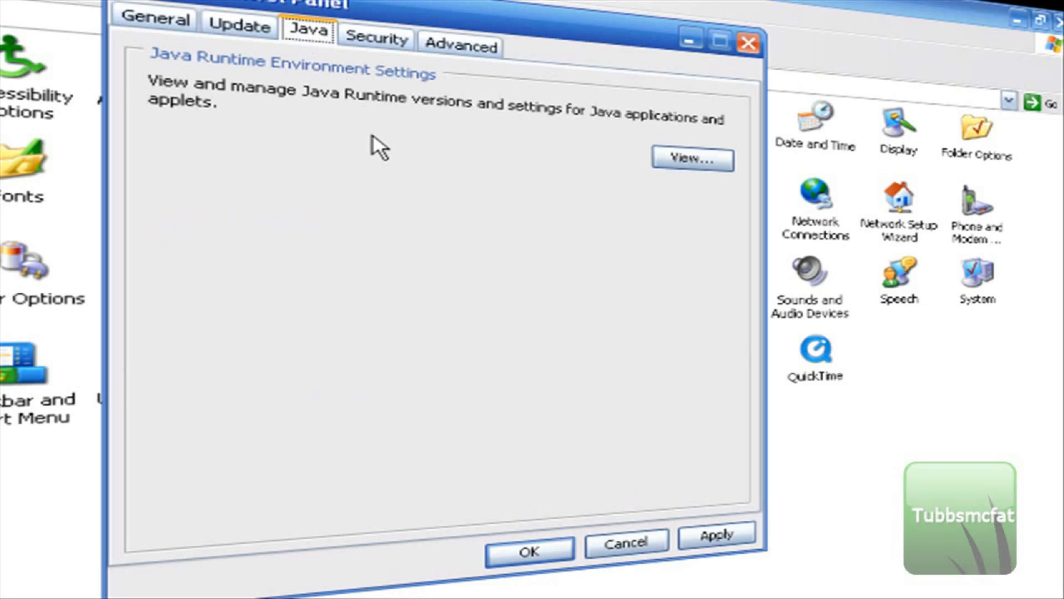
mouse_move(221, 91)
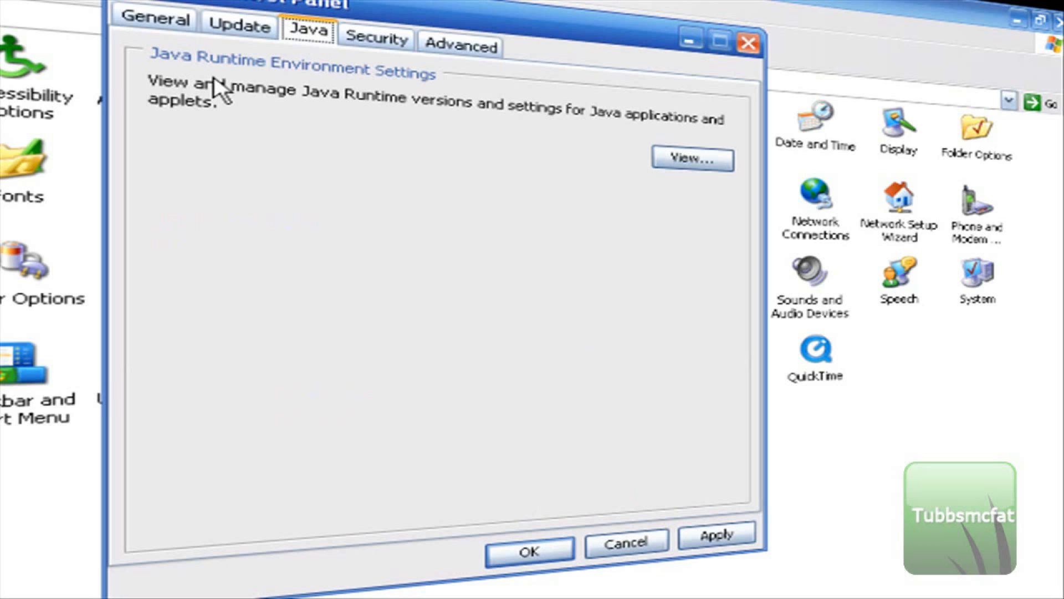
mouse_move(691, 159)
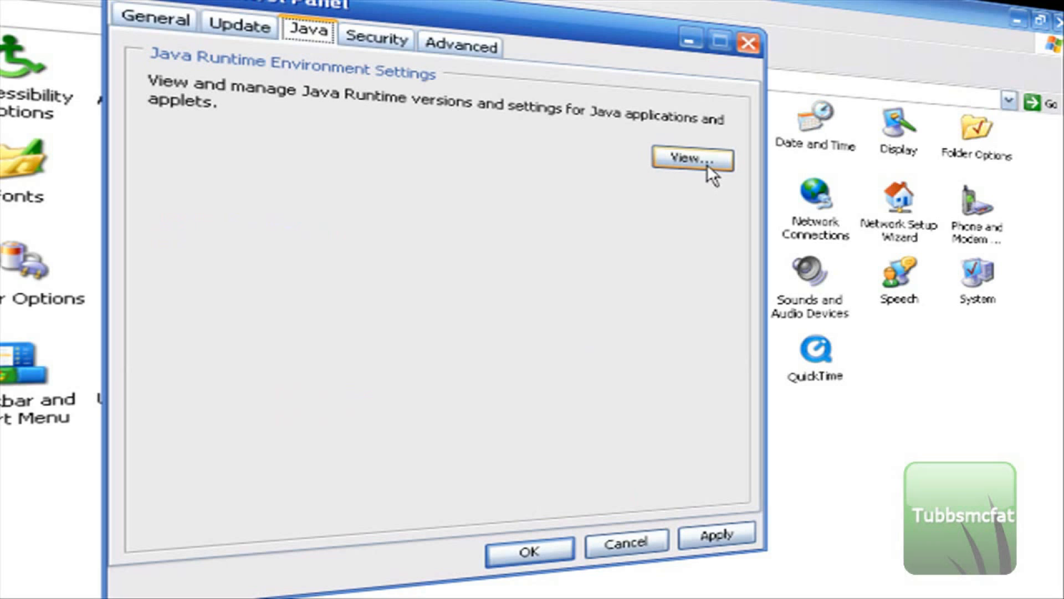
- List the installed runtimes (1.6.0_26, 1.6.0_22) and select the older 1.6.0_22 entry to disable it
click(691, 158)
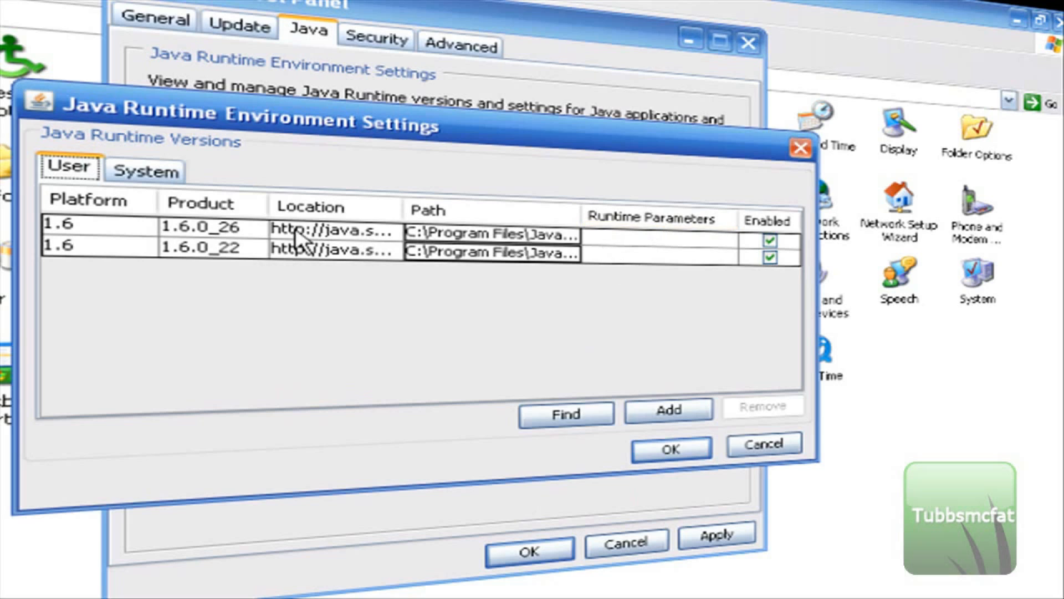
mouse_move(415, 303)
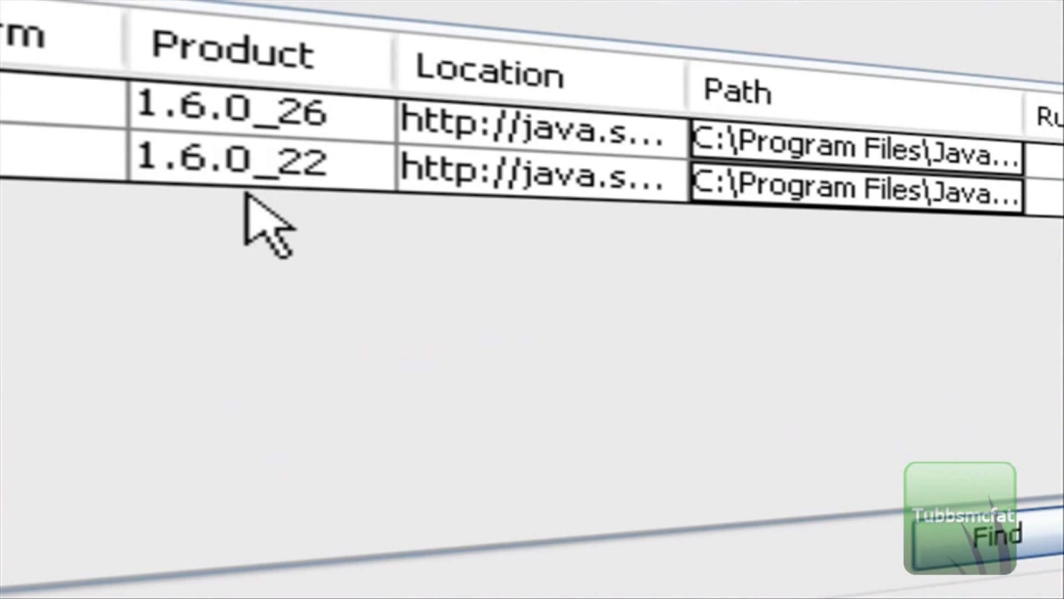
click(244, 159)
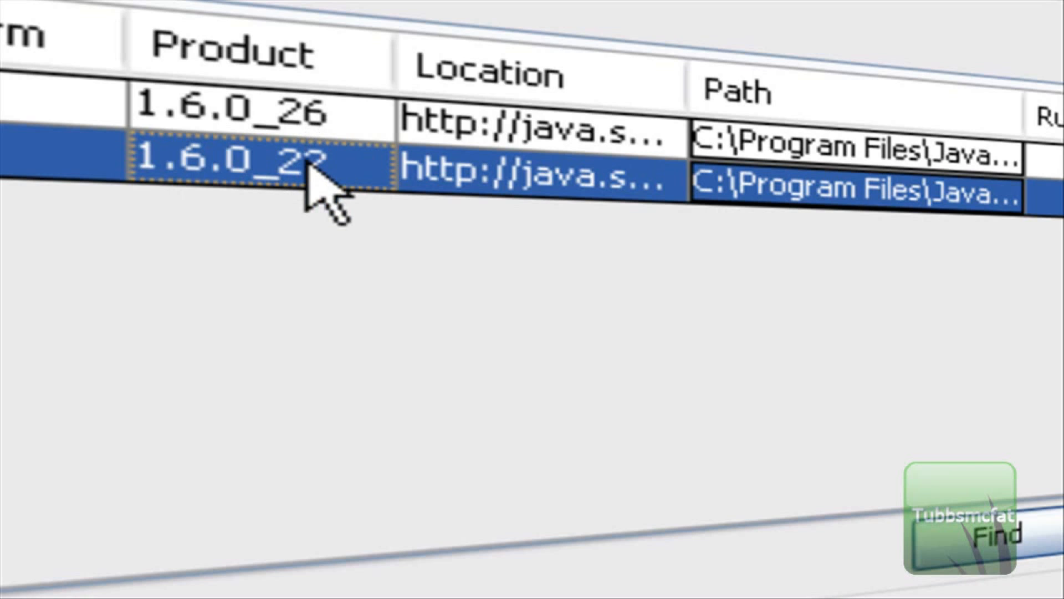
mouse_move(326, 196)
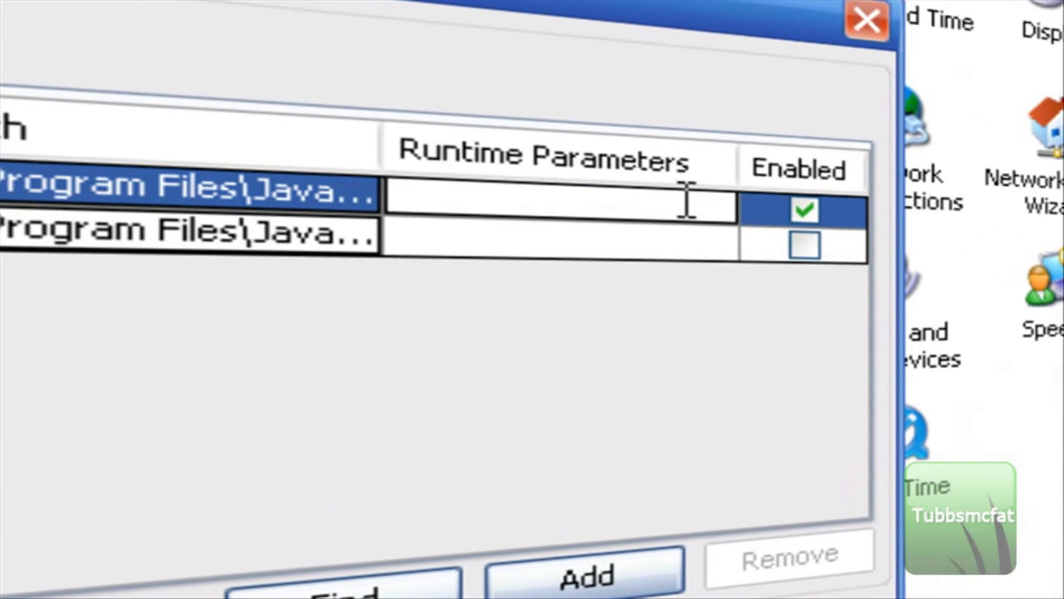
- Enter -Xmx480M as the runtime parameter for the 1.6.0_26 runtime
text(-Xmx480M)
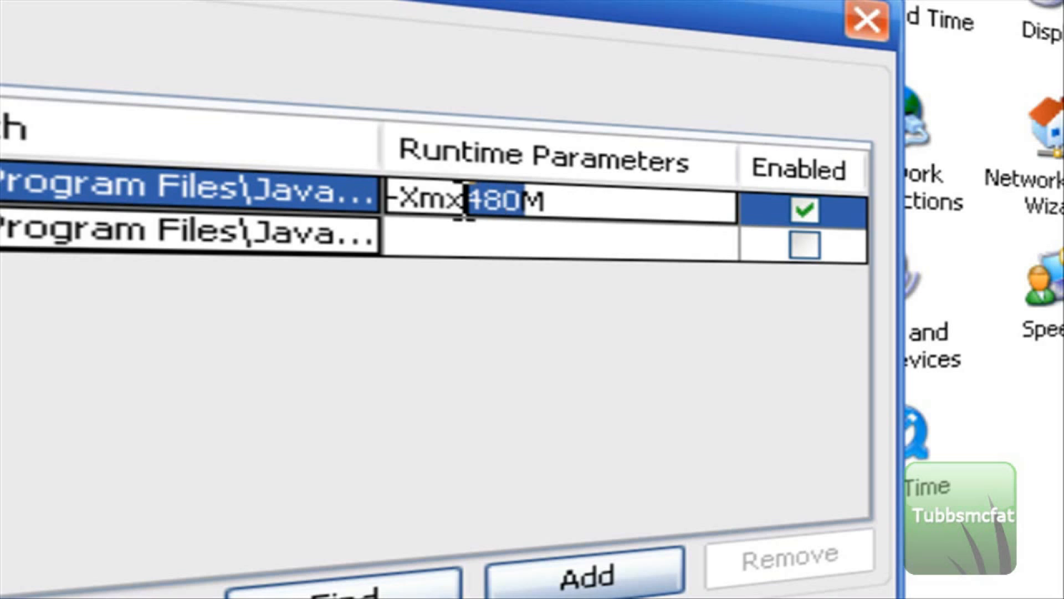
mouse_move(709, 51)
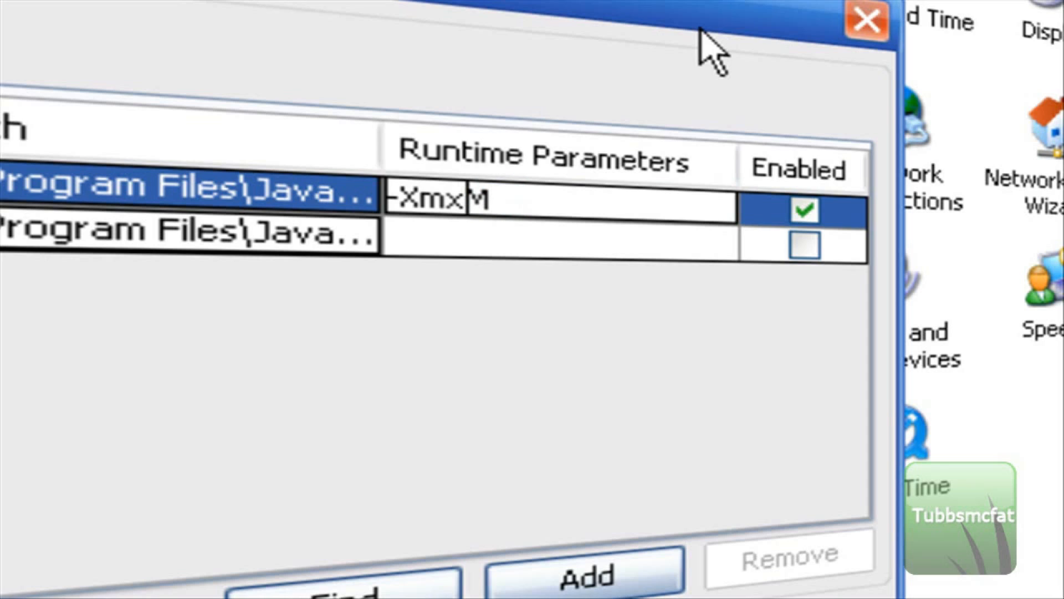
text(48)
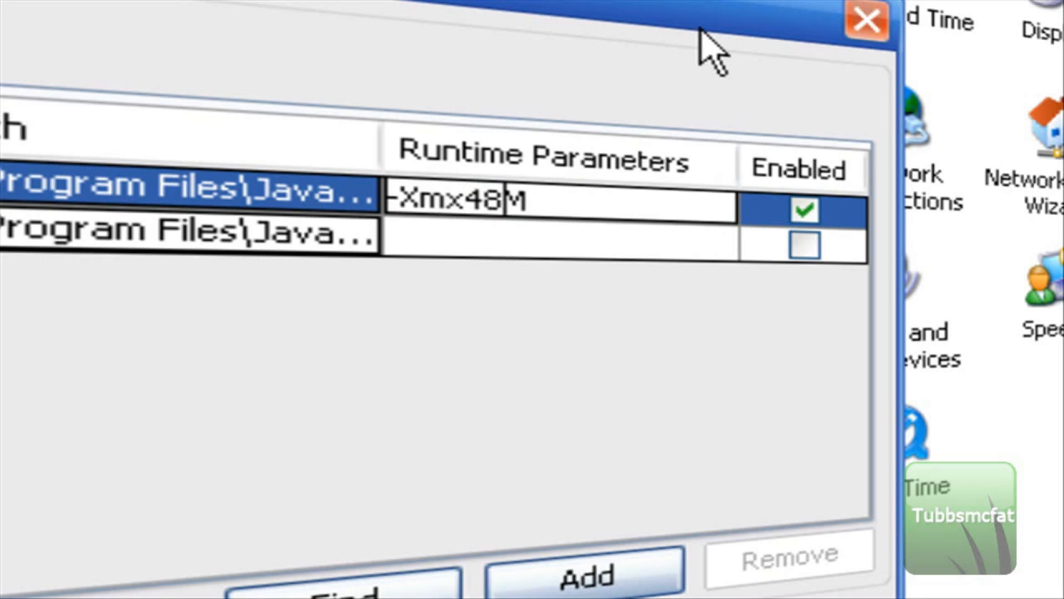
text(0)
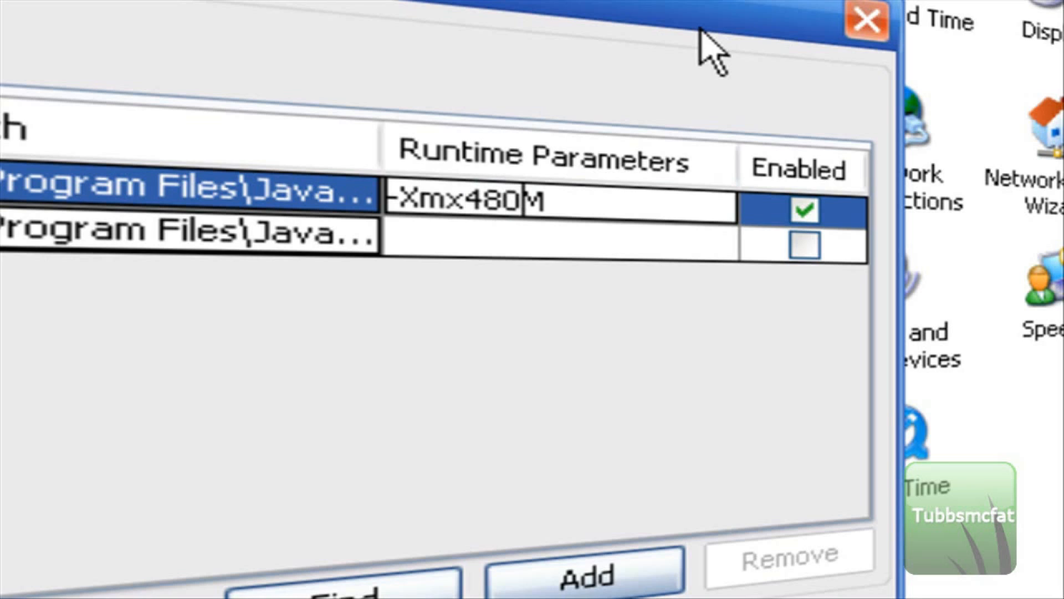
mouse_move(631, 435)
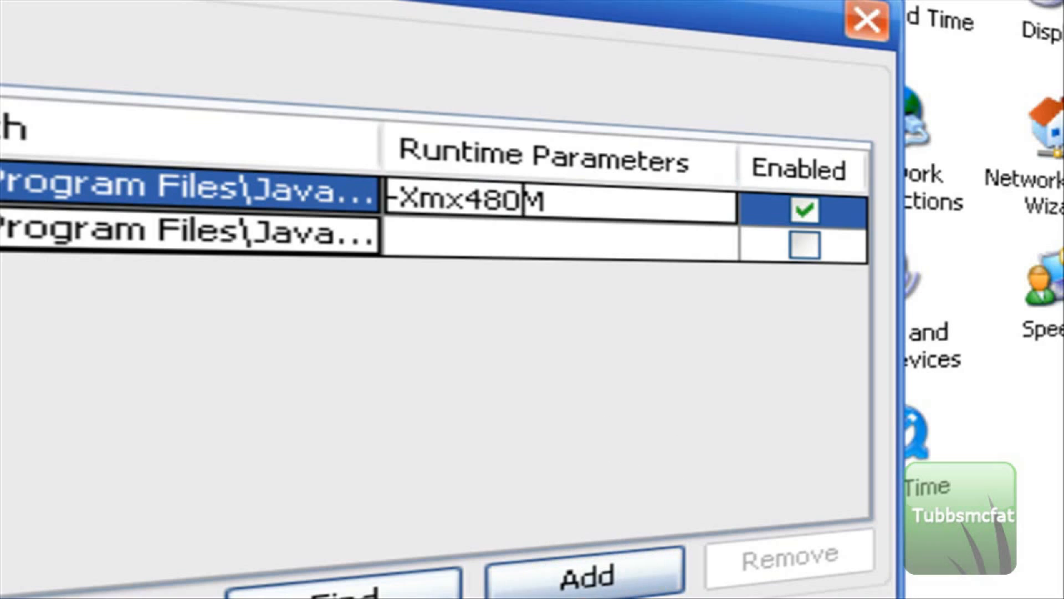
mouse_move(556, 390)
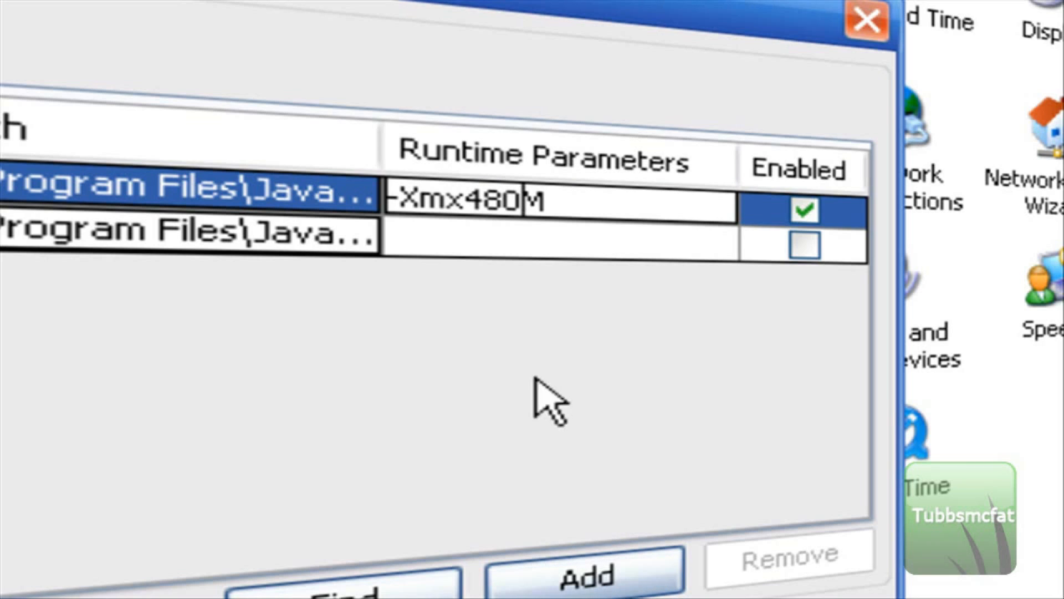
mouse_move(540, 414)
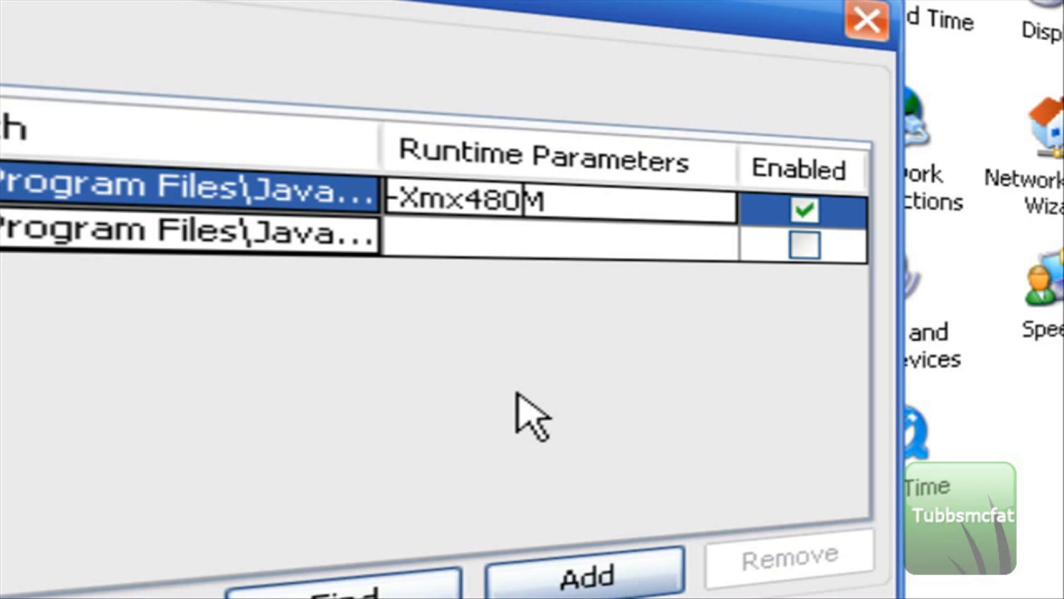
mouse_move(529, 418)
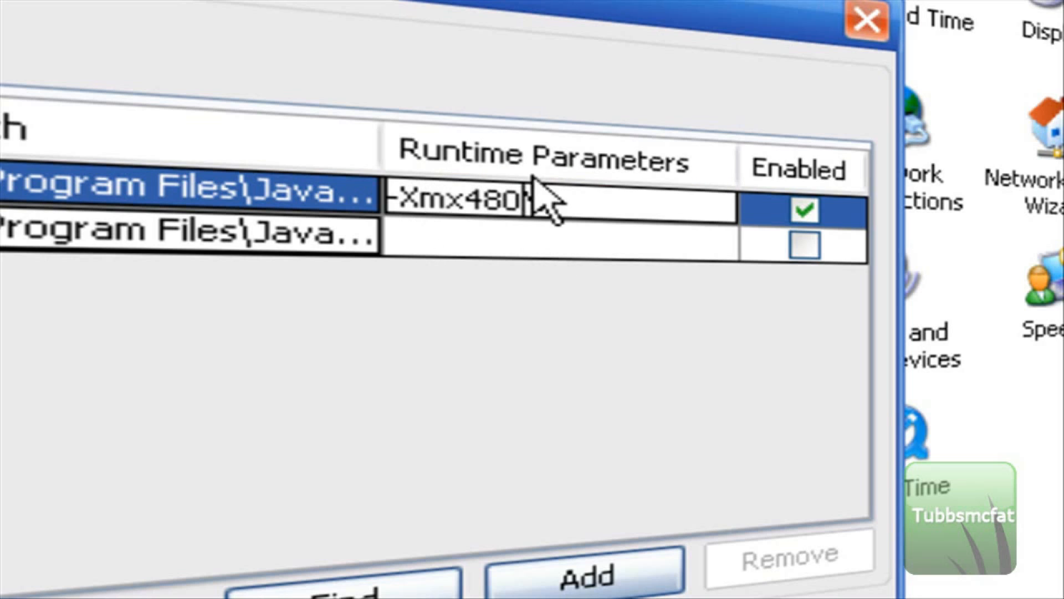
text(M)
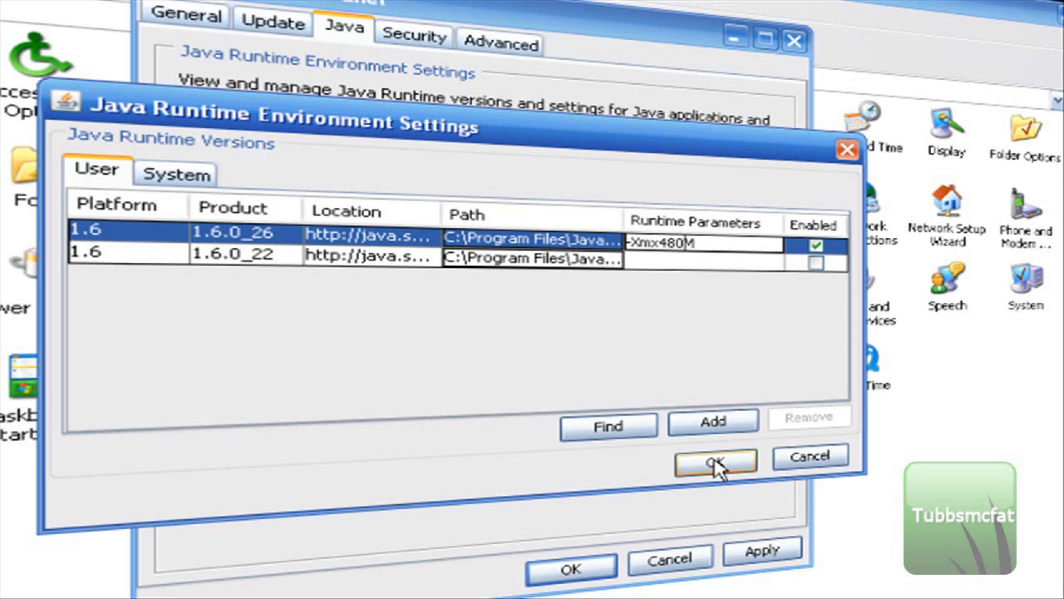
- Confirm and apply the runtime changes, then reopen the runtime list to verify -Xmx480M persisted
click(713, 462)
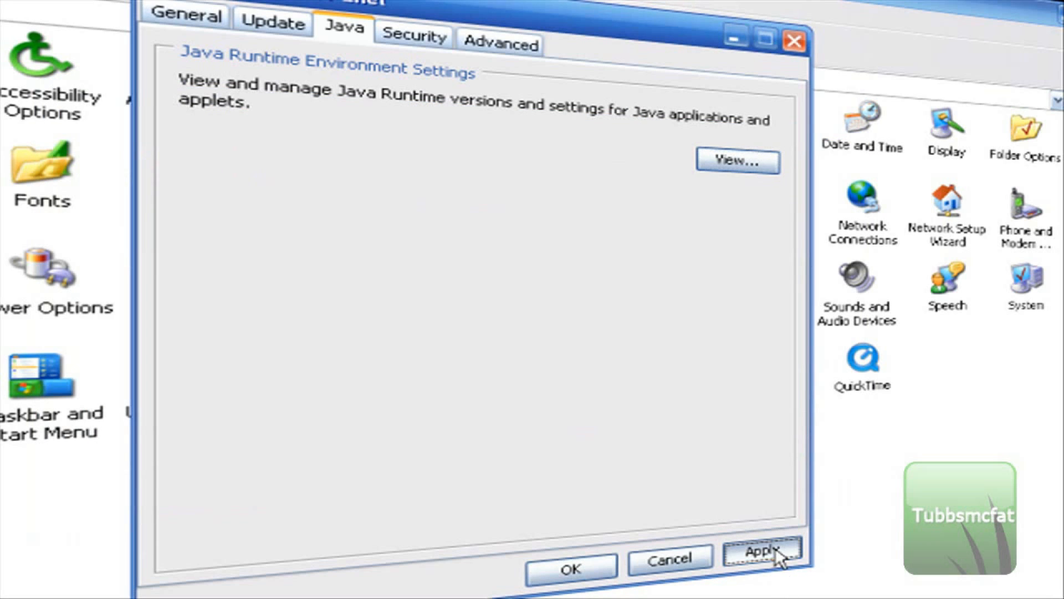
click(762, 548)
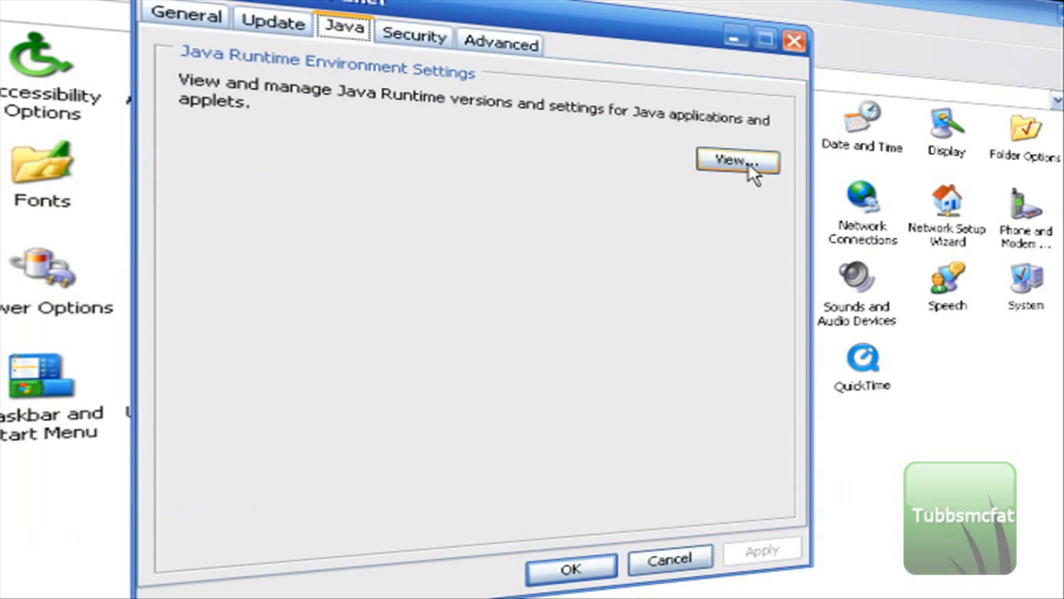
click(736, 161)
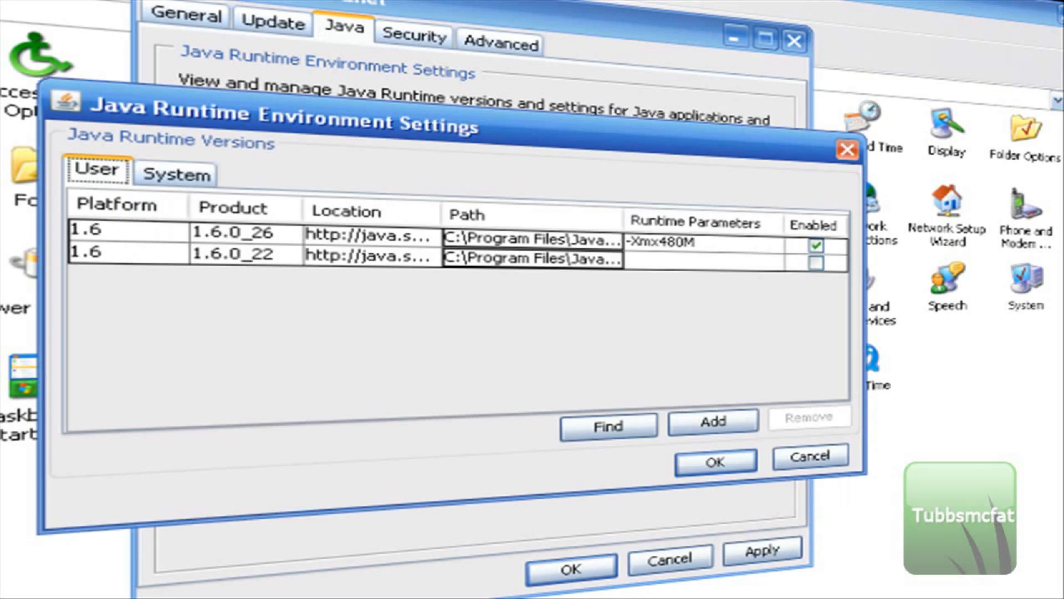
click(714, 460)
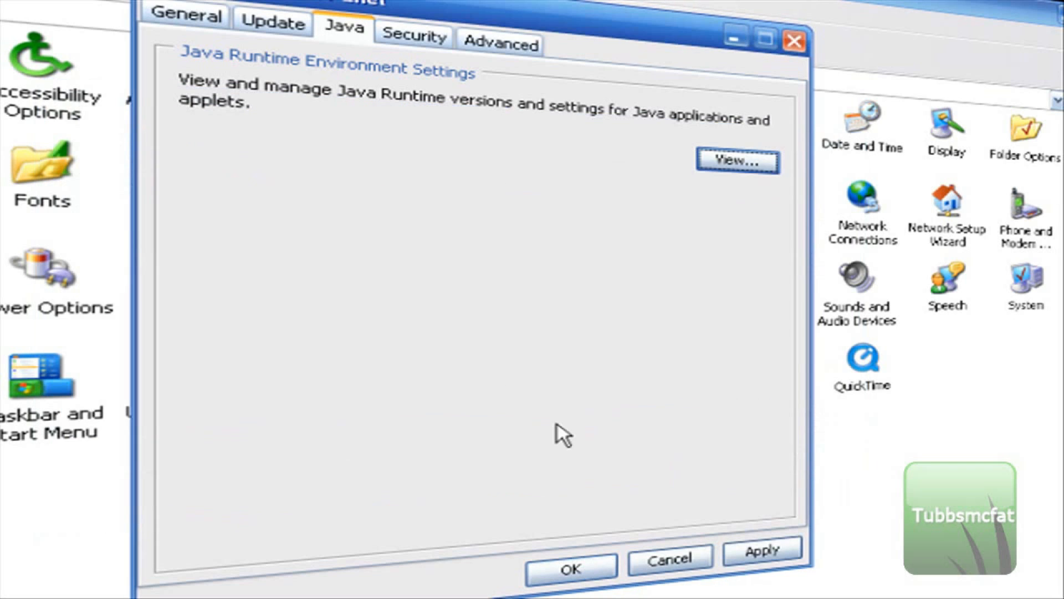